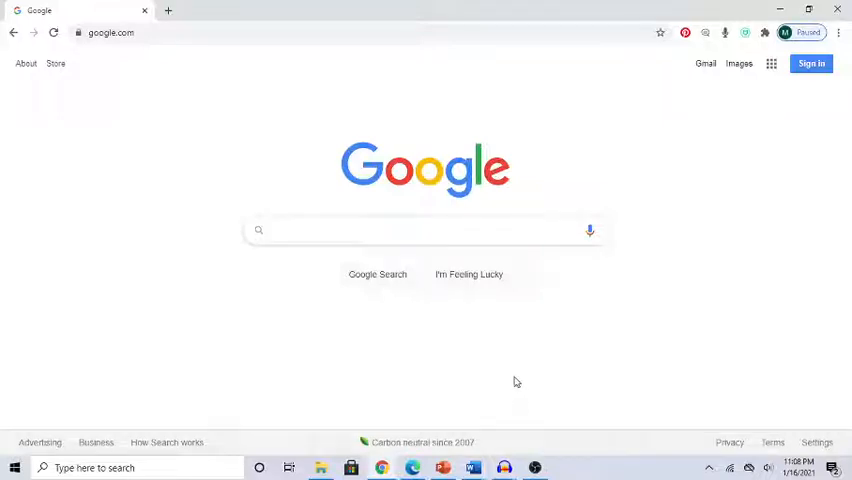
mouse_move(527, 381)
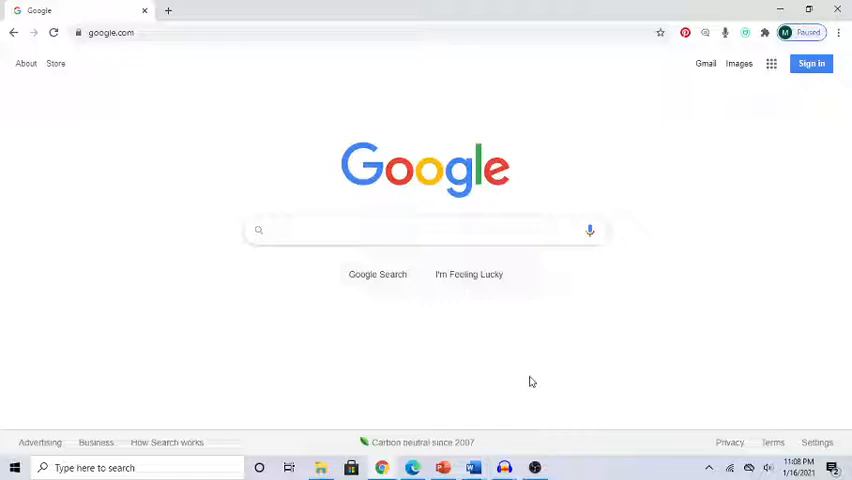
Step: Search Google for 'Association of Talent Development'
left_click(425, 230)
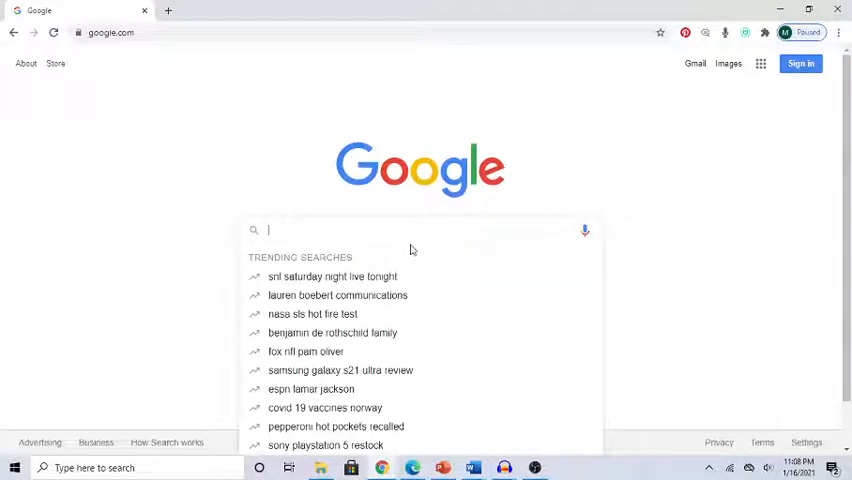
type("Assoca")
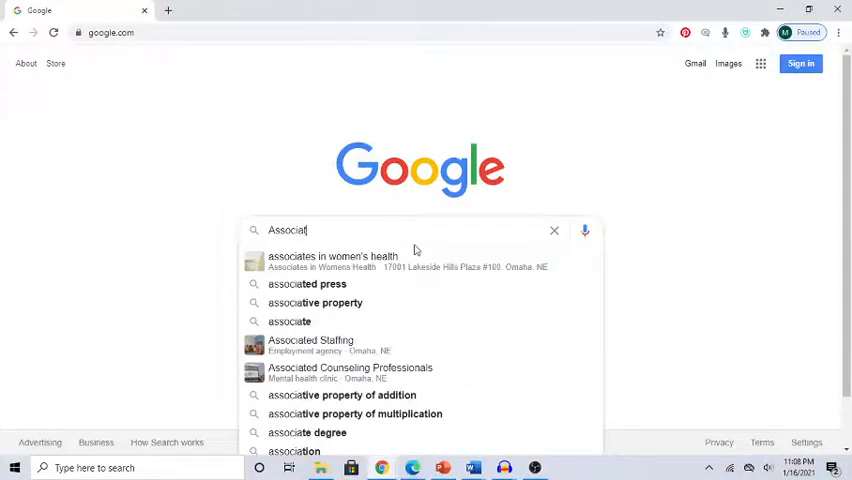
type("Association of Talent Develop")
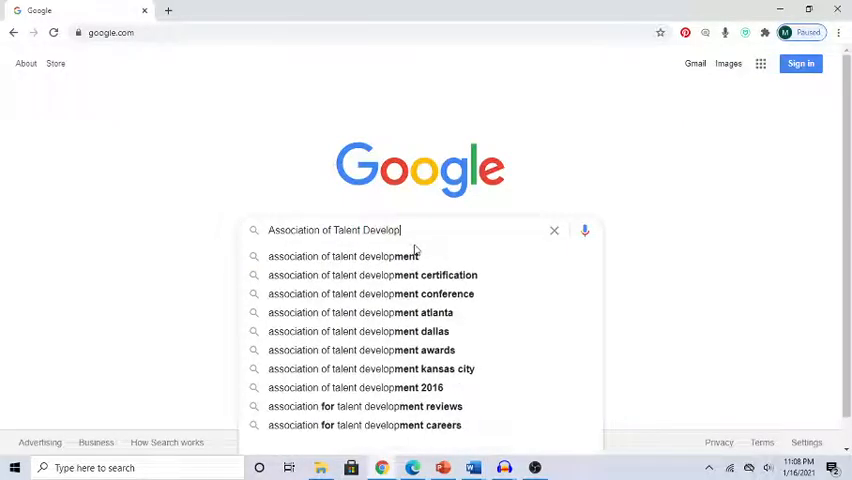
key("Return")
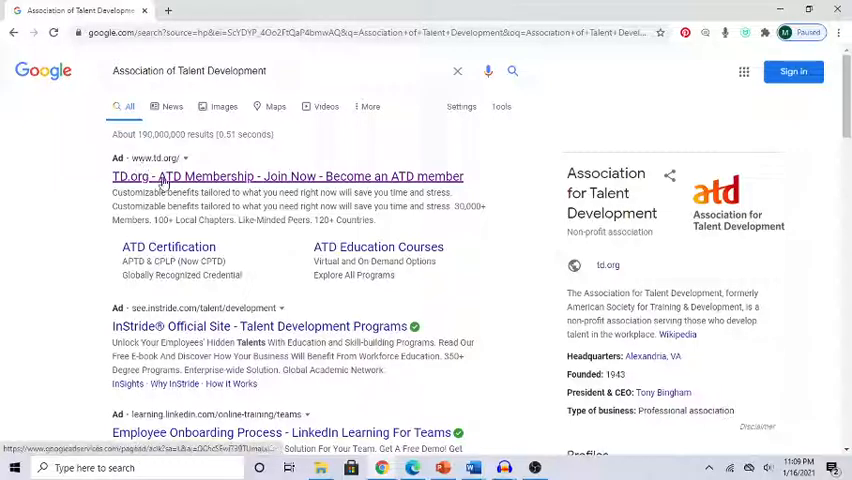
Step: Follow the TD.org ATD Membership ad and scroll the Join ATD page to its footer
left_click(287, 176)
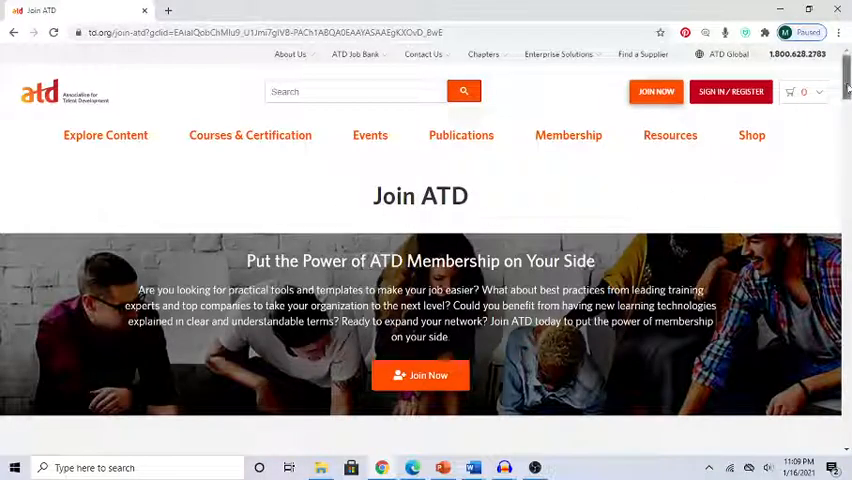
scroll("down", 3)
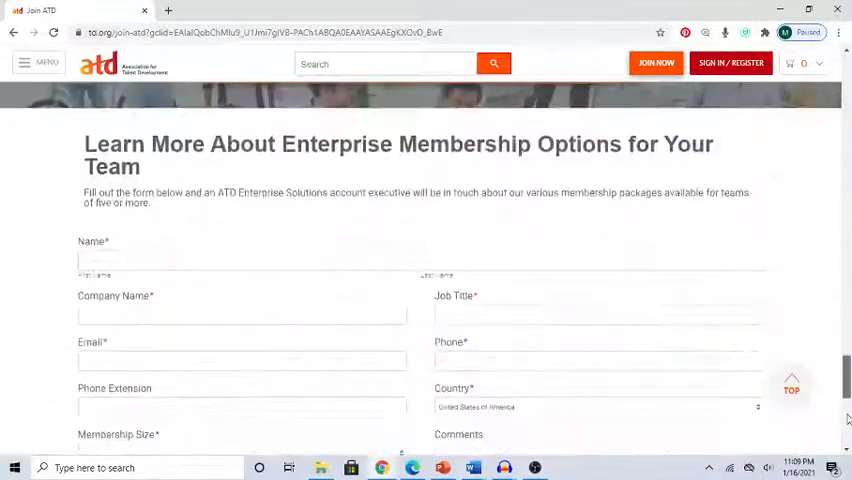
scroll("down", 3)
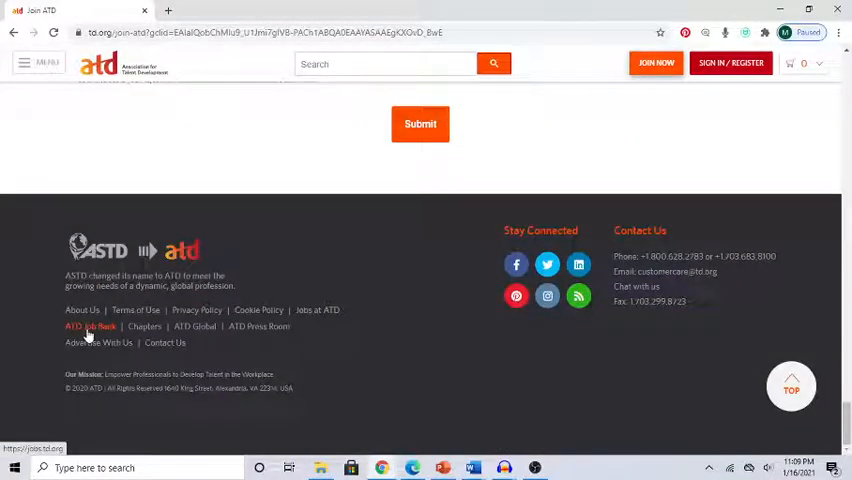
Step: Launch the ATD Job Bank from the footer and list all open jobs with no keywords
left_click(90, 326)
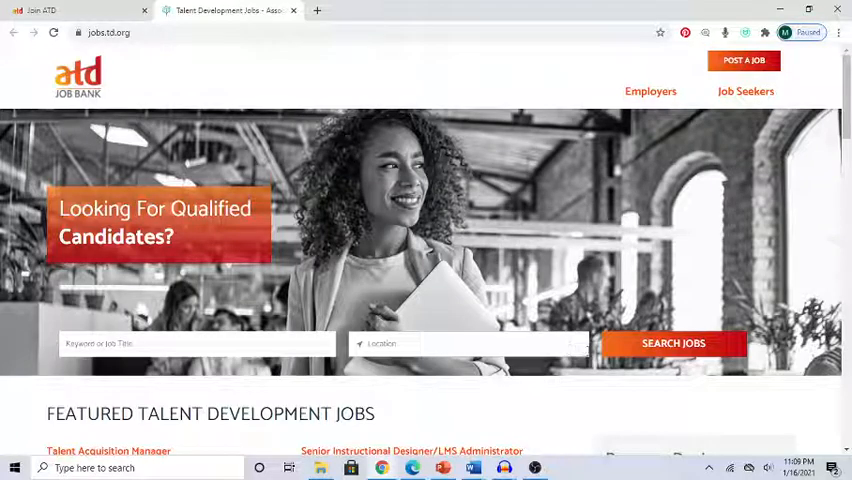
mouse_move(673, 343)
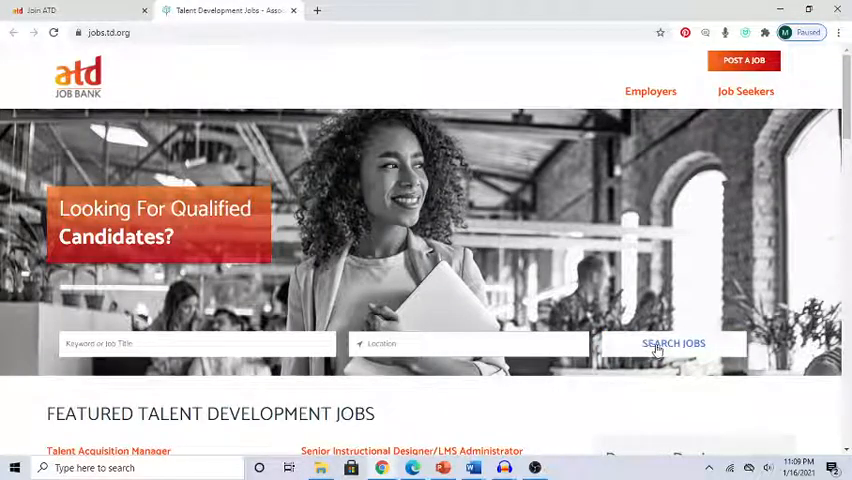
left_click(673, 343)
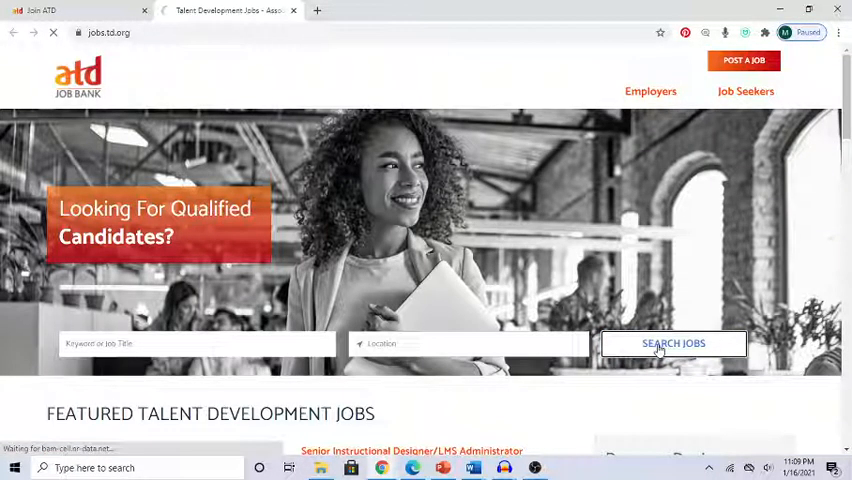
left_click(673, 343)
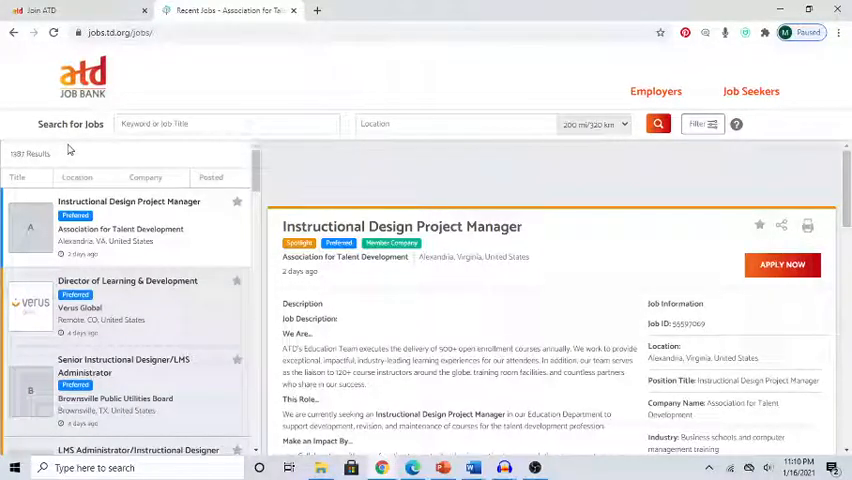
mouse_move(452, 204)
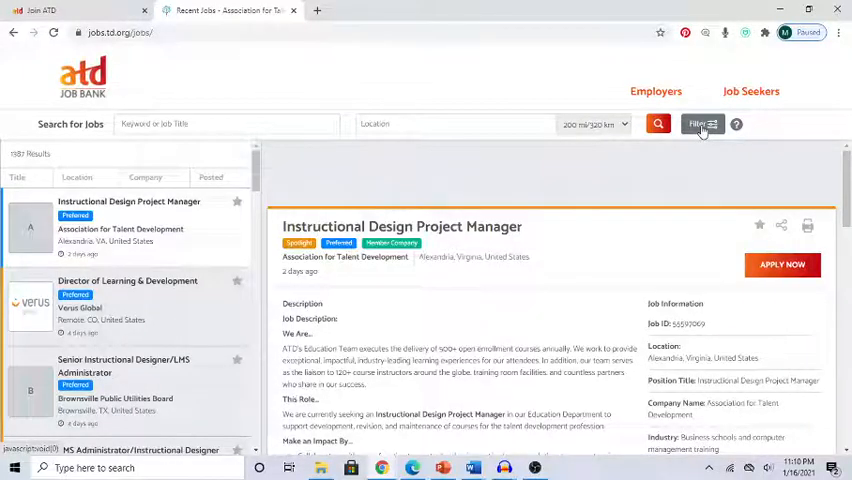
Step: Filter the job results to the Trainer/Facilitator job function and return to the narrowed list
left_click(702, 123)
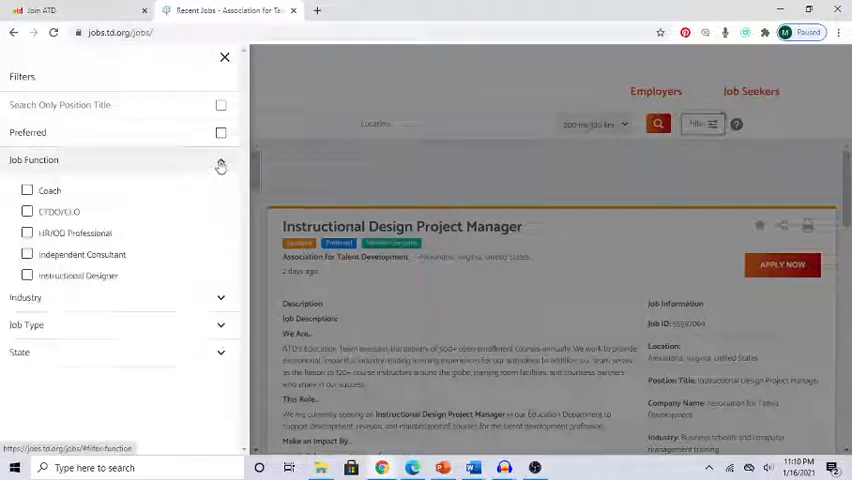
left_click(220, 160)
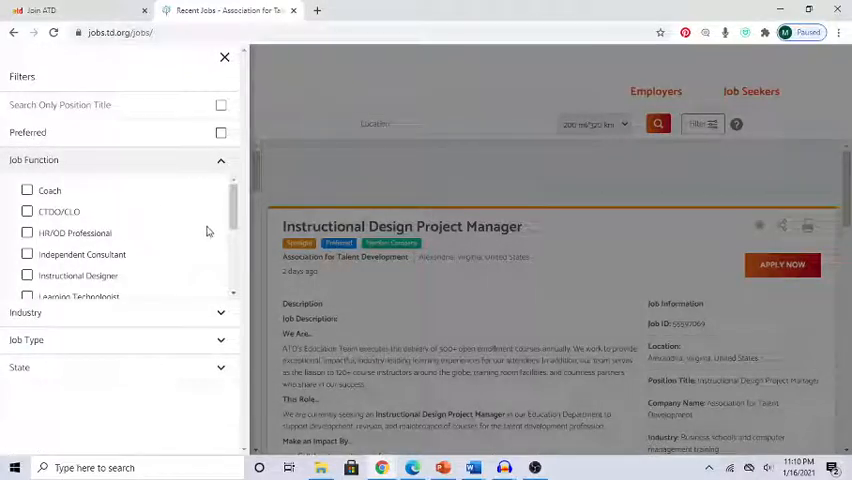
scroll("down", 3)
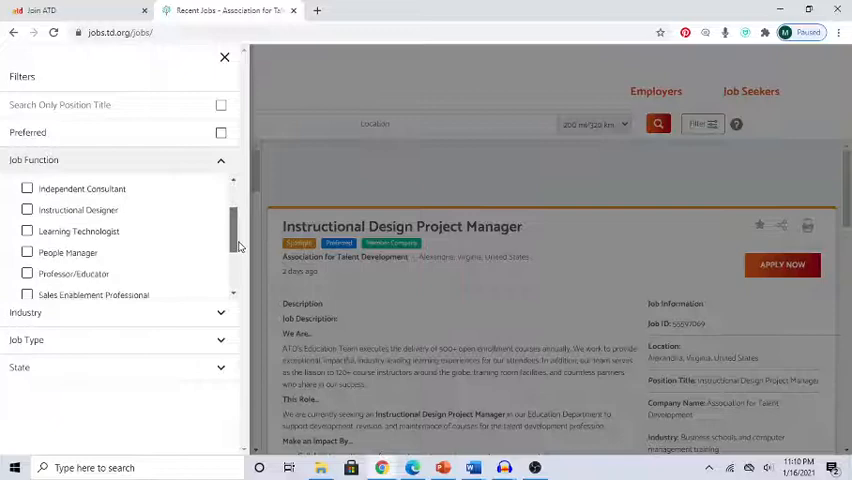
scroll("down", 3)
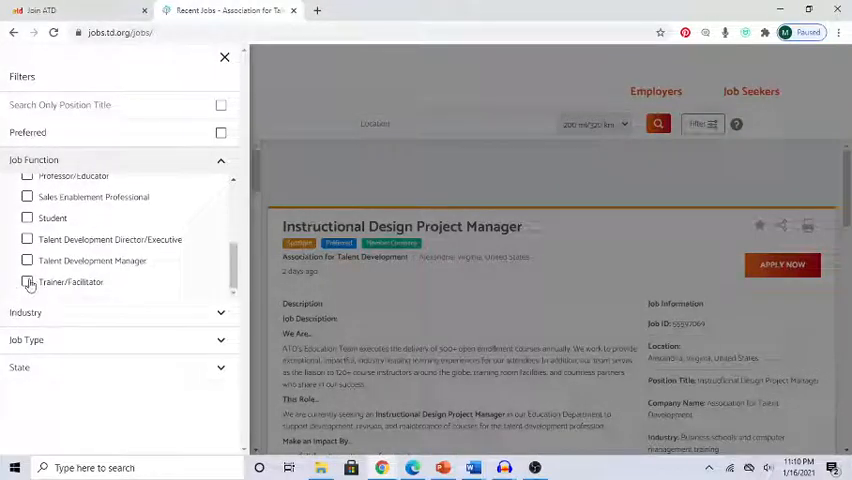
left_click(27, 281)
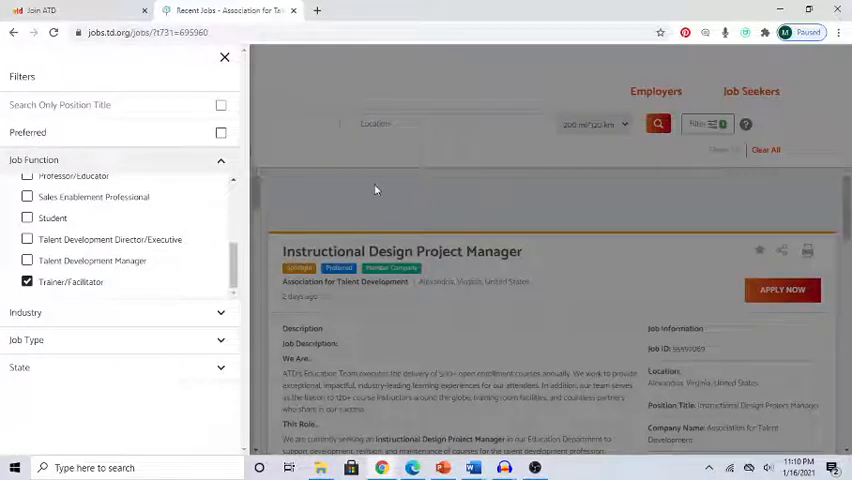
left_click(225, 57)
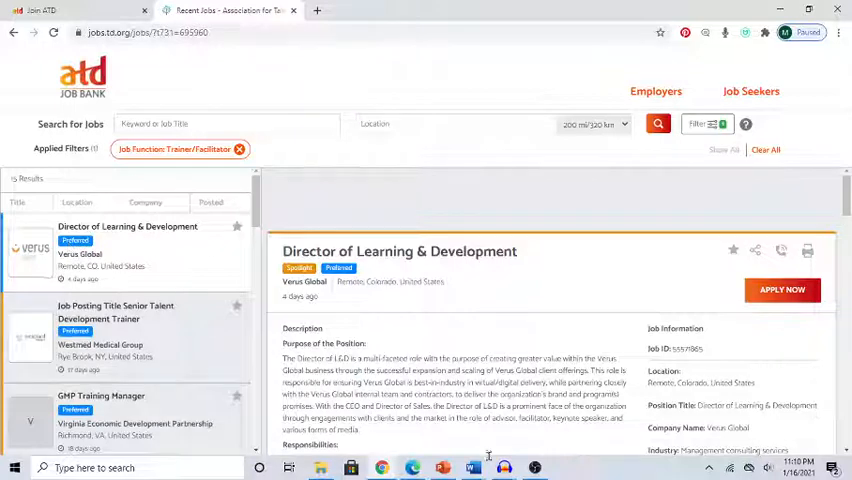
mouse_move(213, 243)
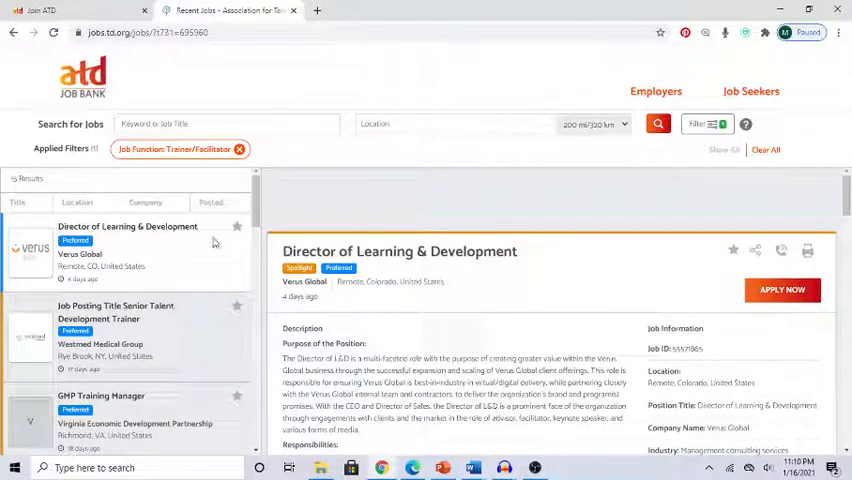
scroll("down", 3)
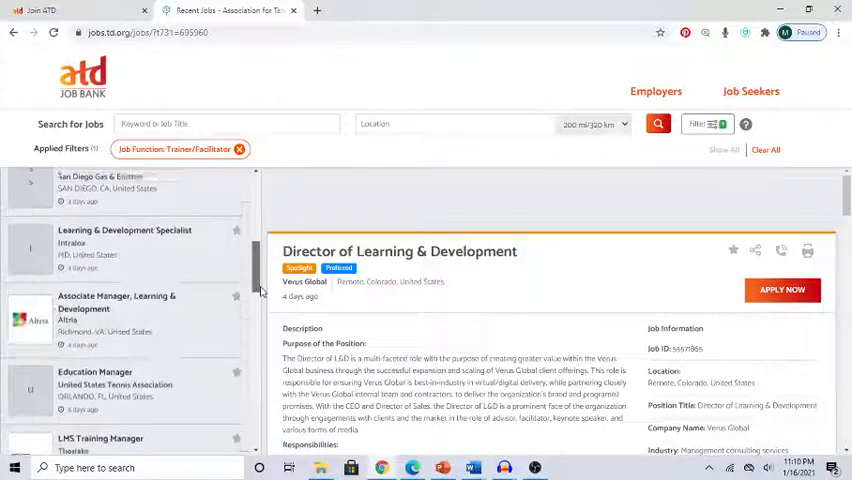
scroll("down", 3)
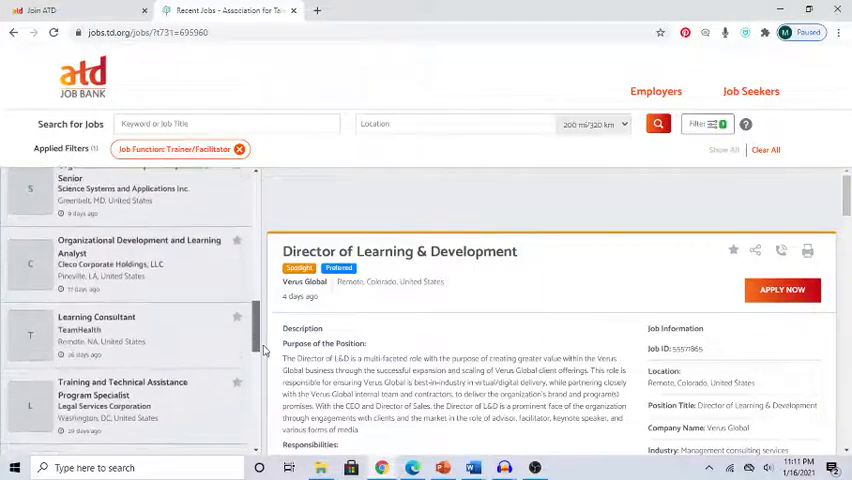
scroll("down", 3)
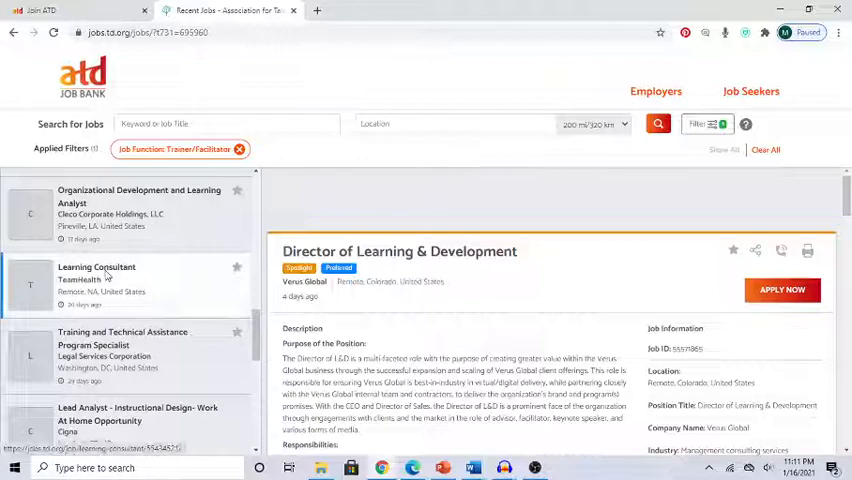
Step: View the TeamHealth Learning Consultant posting and scroll through its position summary and job details
left_click(96, 280)
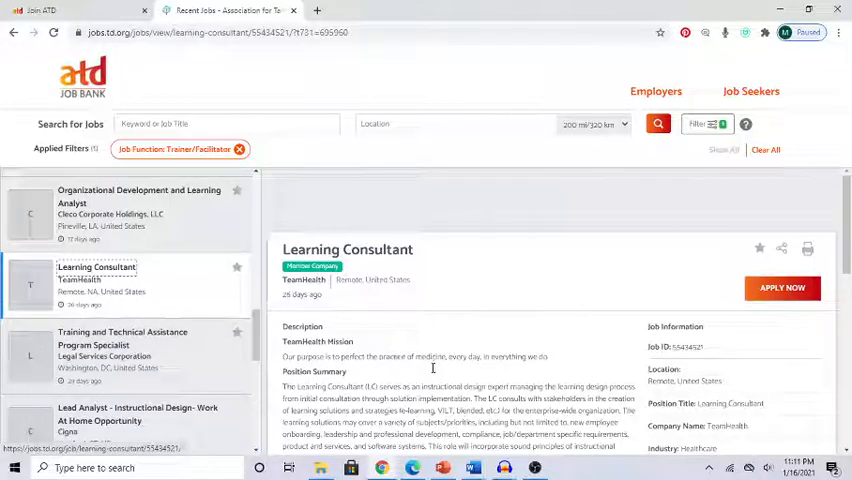
scroll("down", 3)
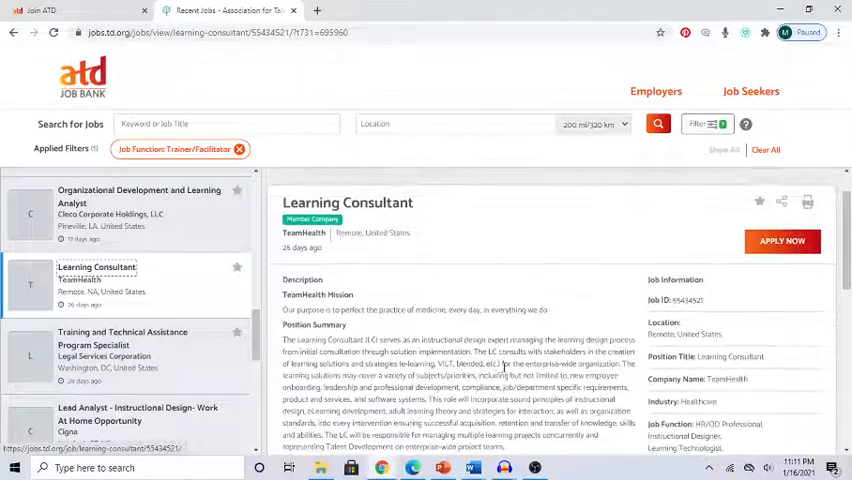
scroll("down", 3)
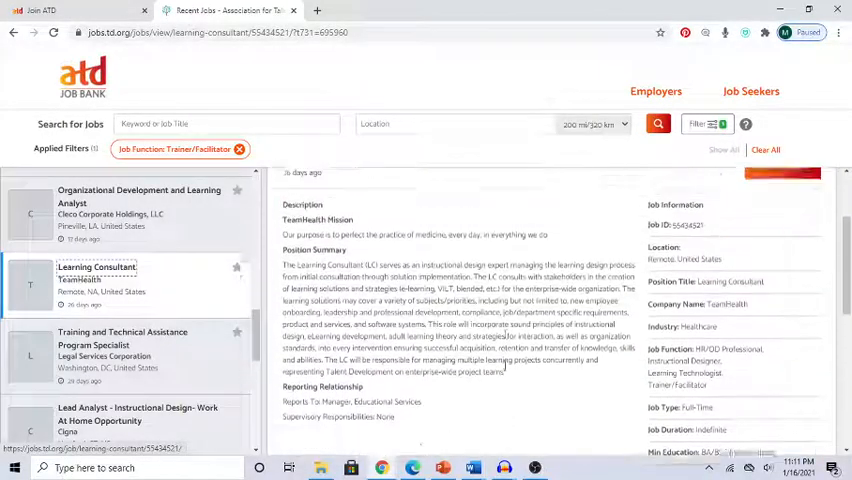
scroll("up", 3)
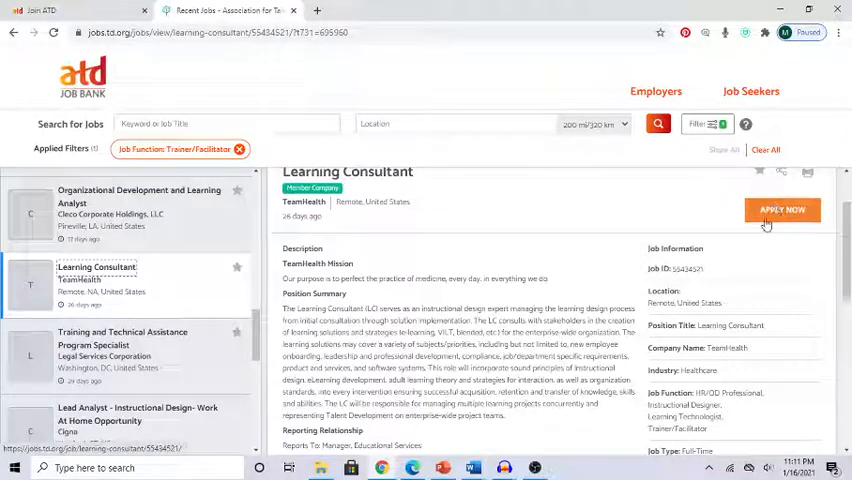
mouse_move(429, 325)
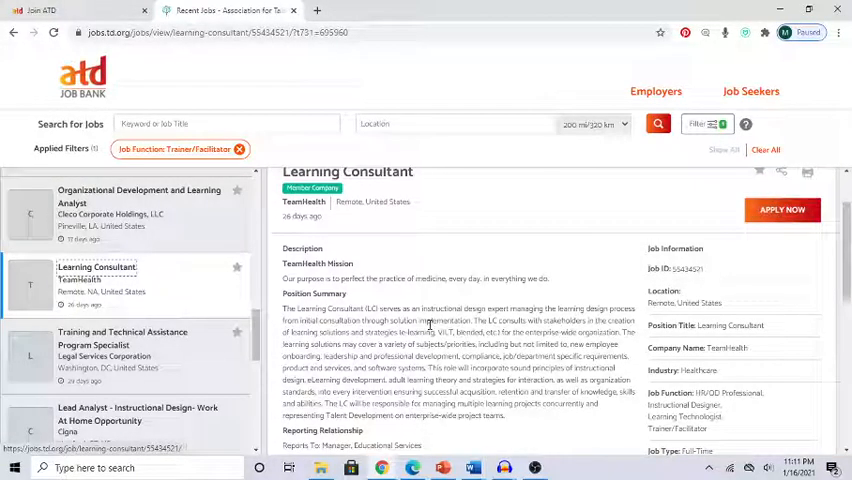